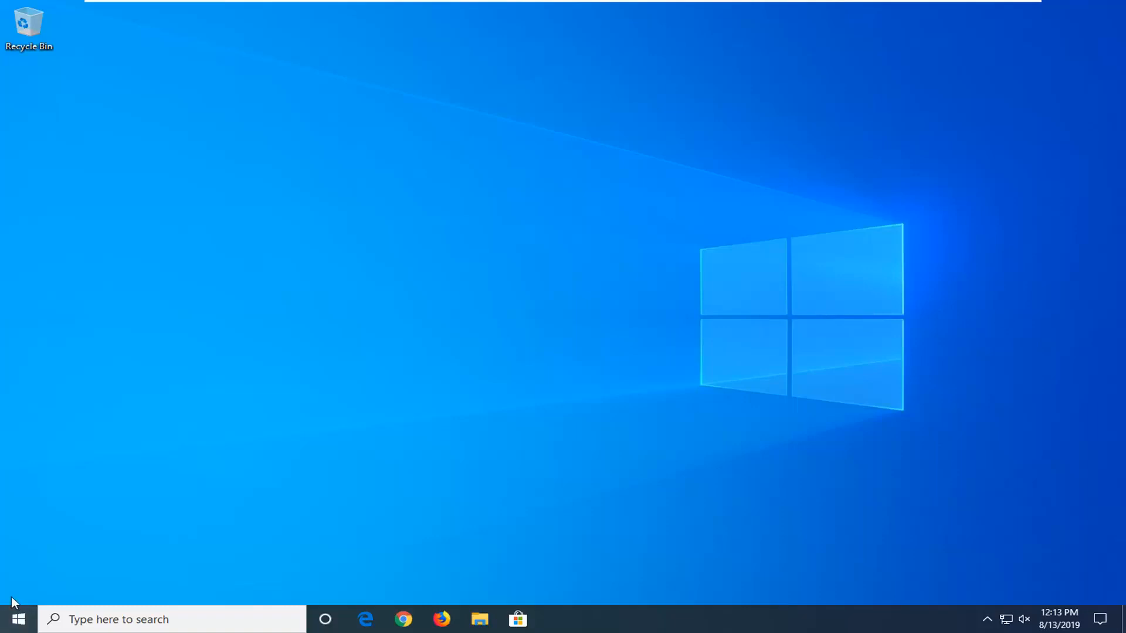
Launch Command Prompt as administrator from Start search for cmd, approving the UAC prompt.
click(15, 619)
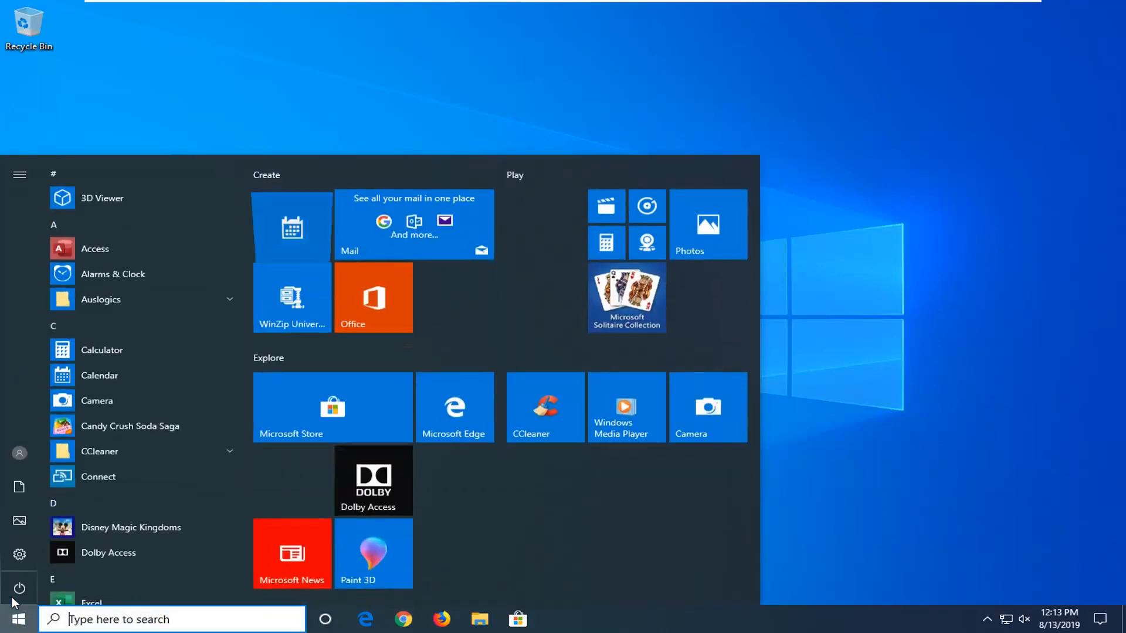
text(cmd)
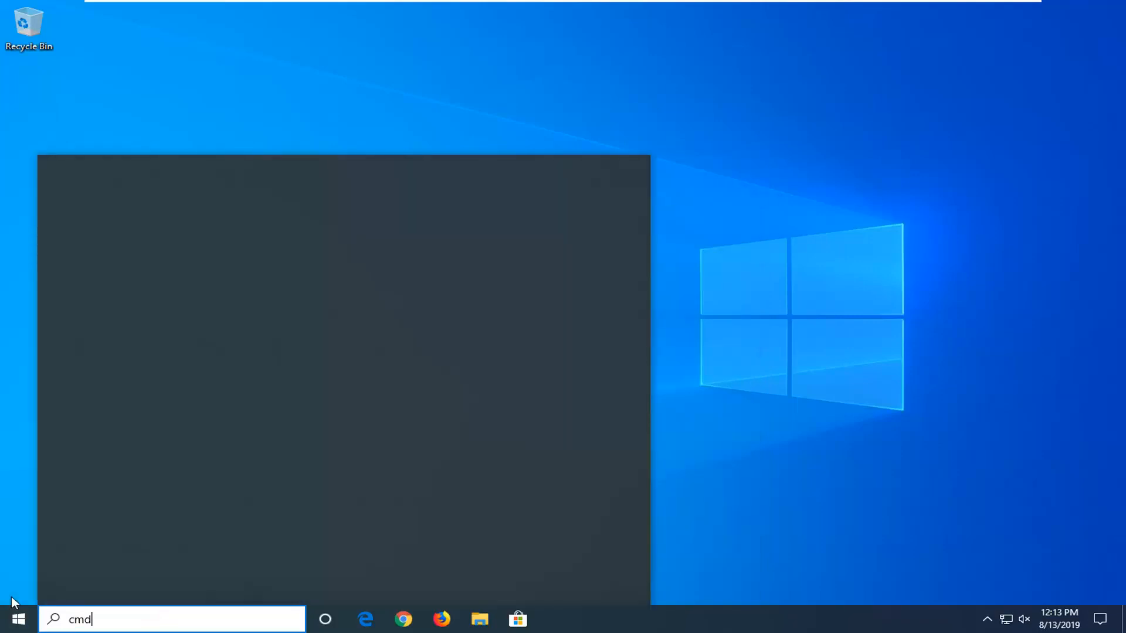
text(cmd)
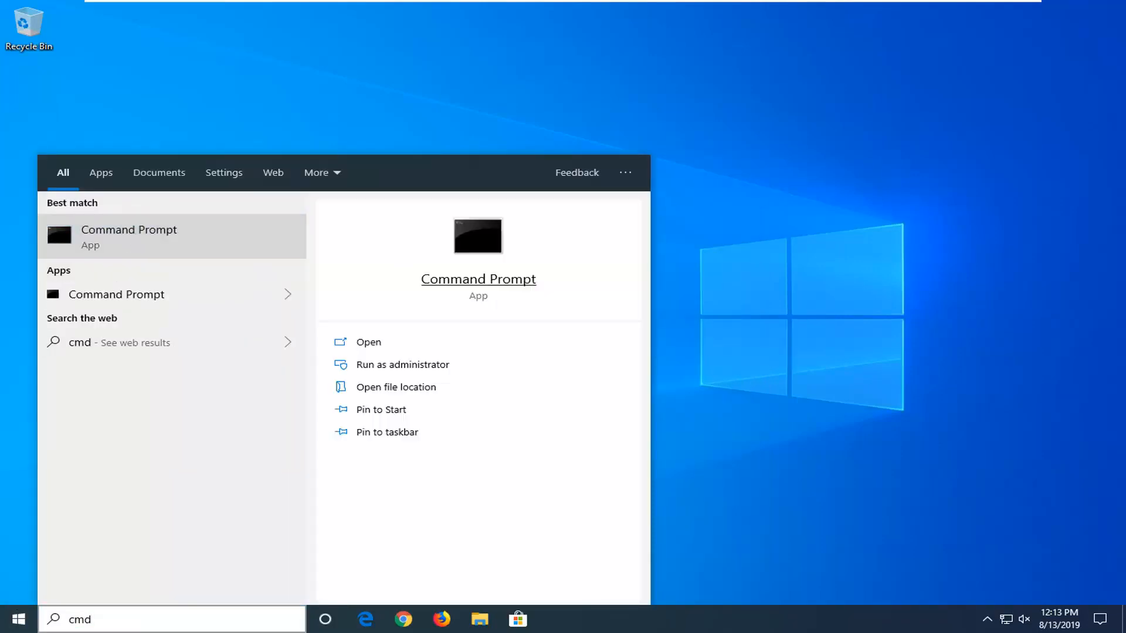
click(402, 363)
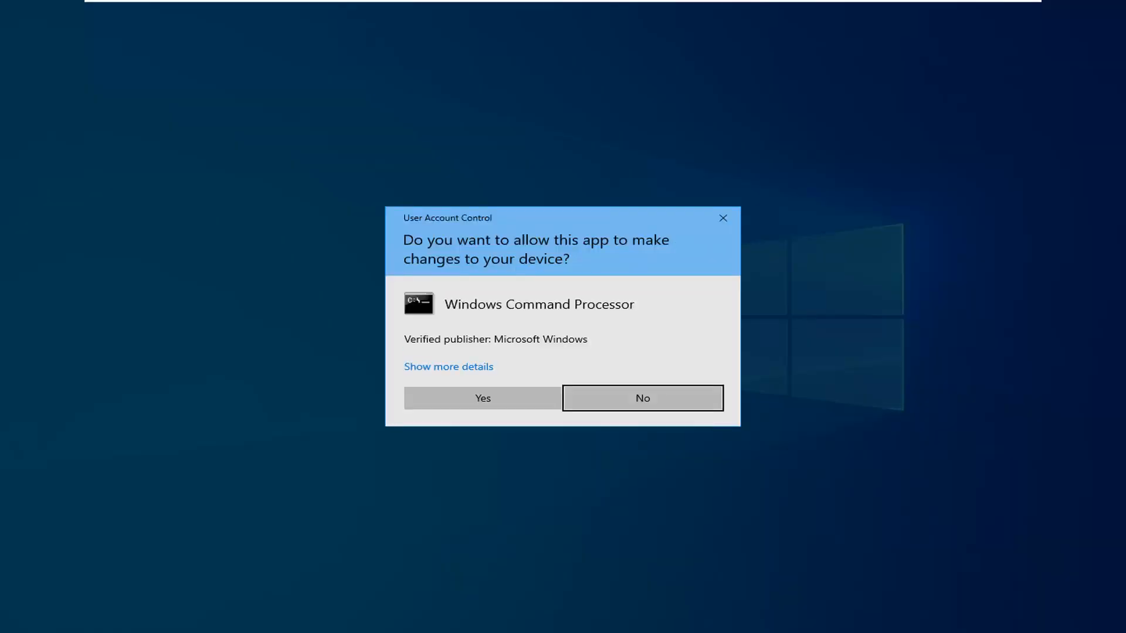
click(482, 397)
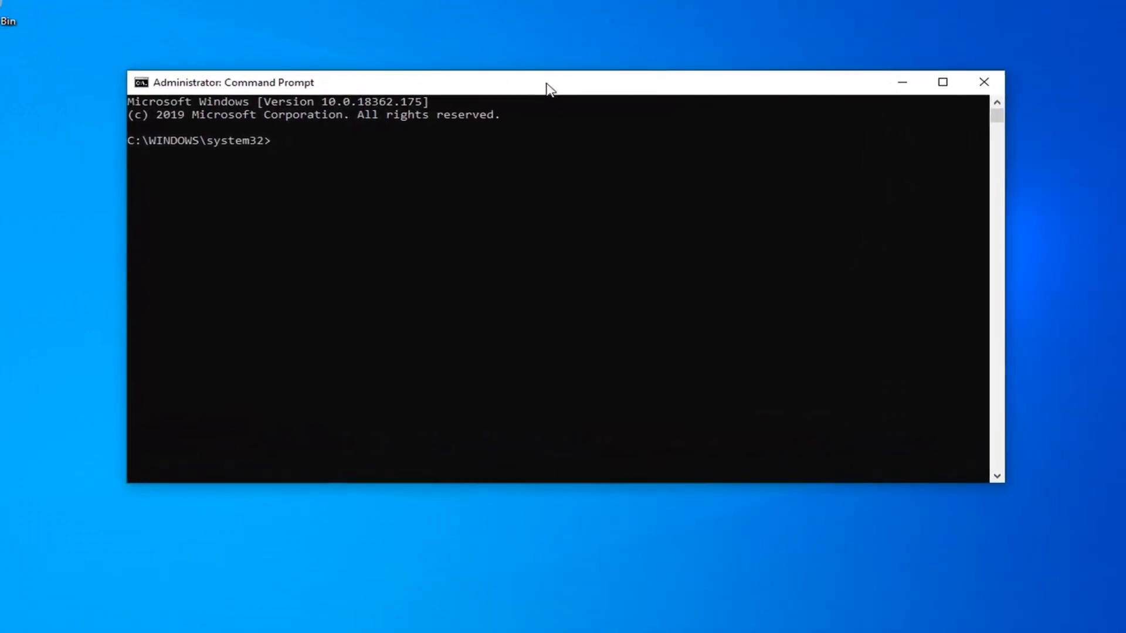
Run ipconfig /flushdns and netsh winsock reset, pasting each via the Edit menu.
drag(549, 82, 553, 78)
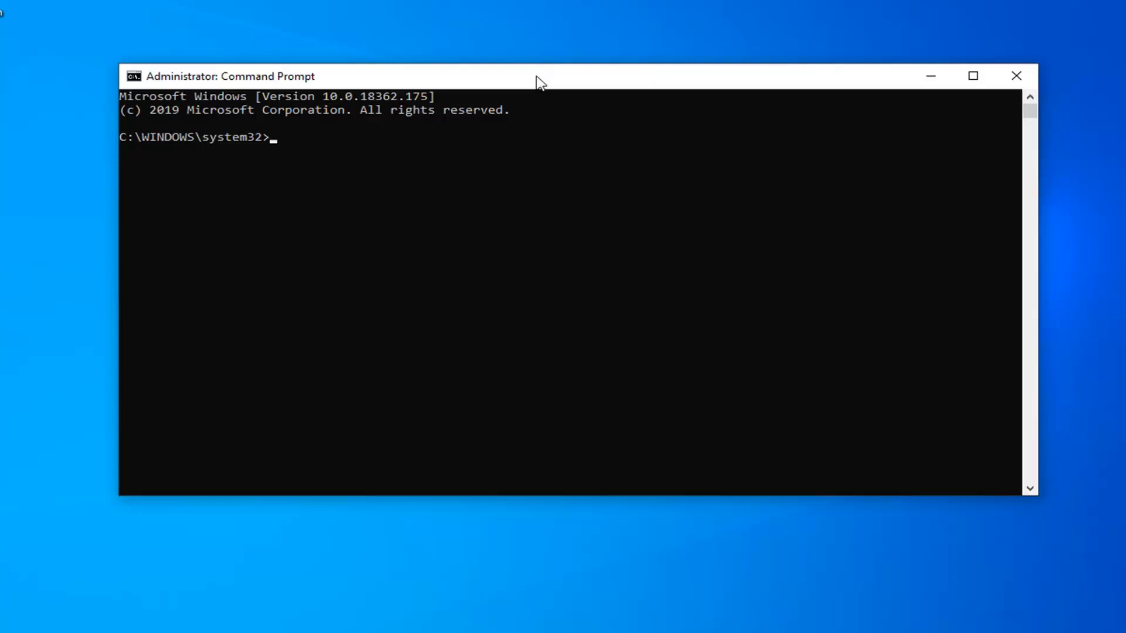
mouse_move(532, 69)
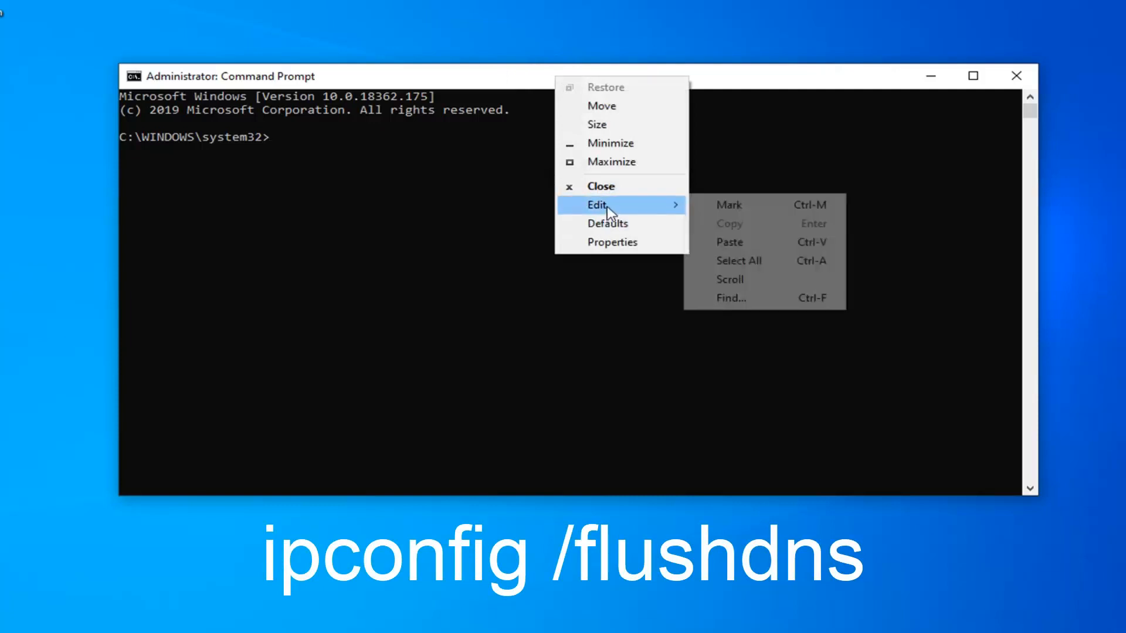
click(728, 241)
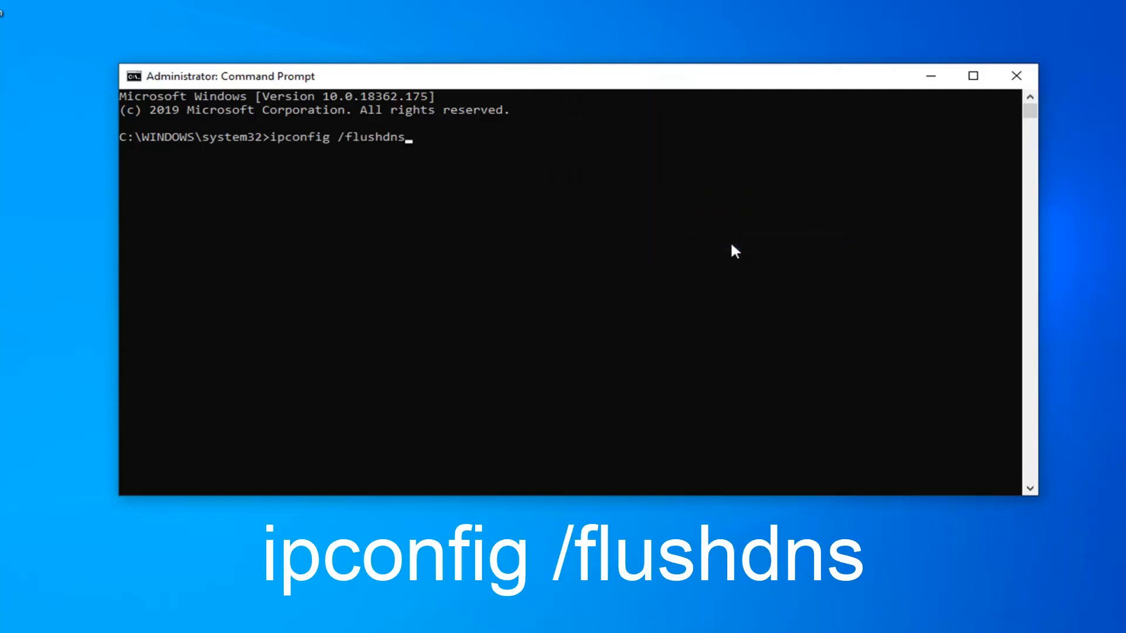
key(Return)
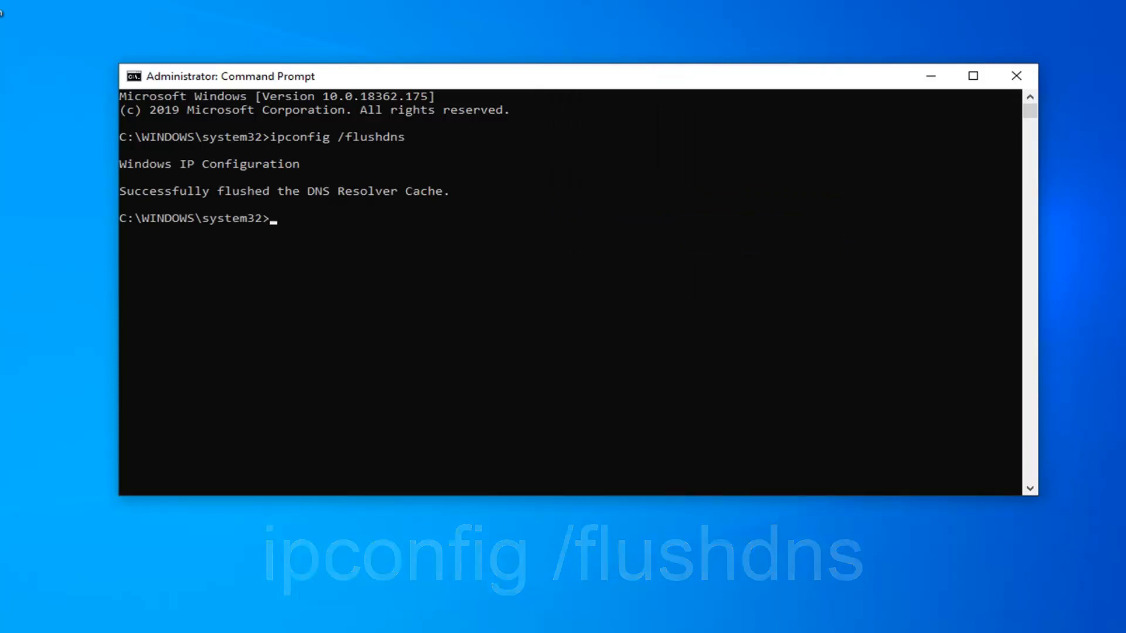
mouse_move(561, 78)
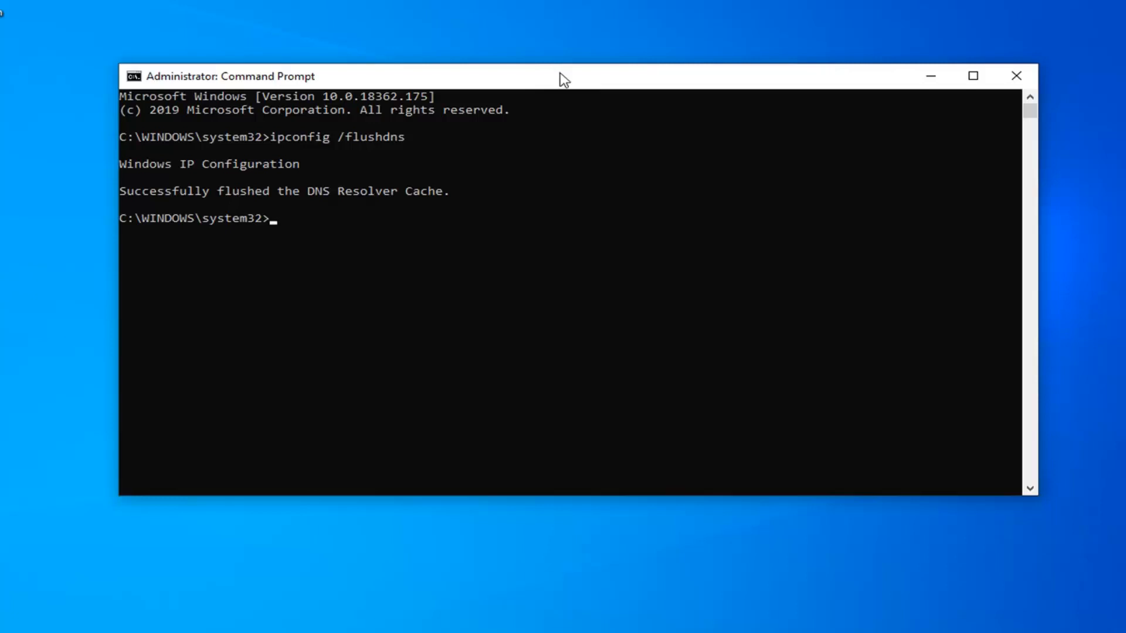
mouse_move(580, 85)
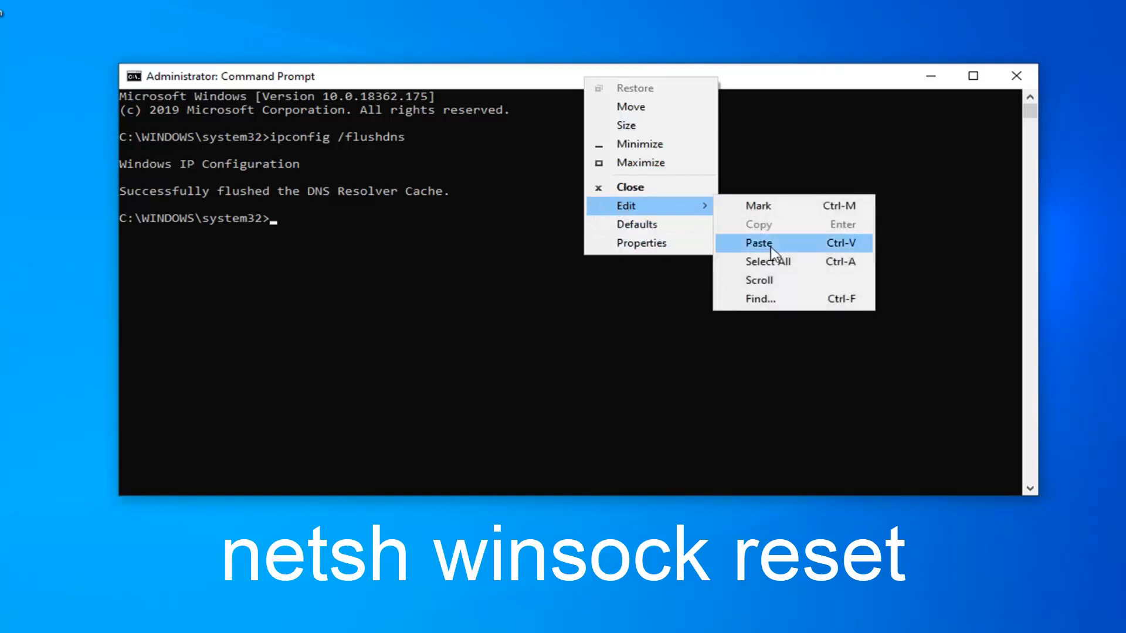
click(759, 242)
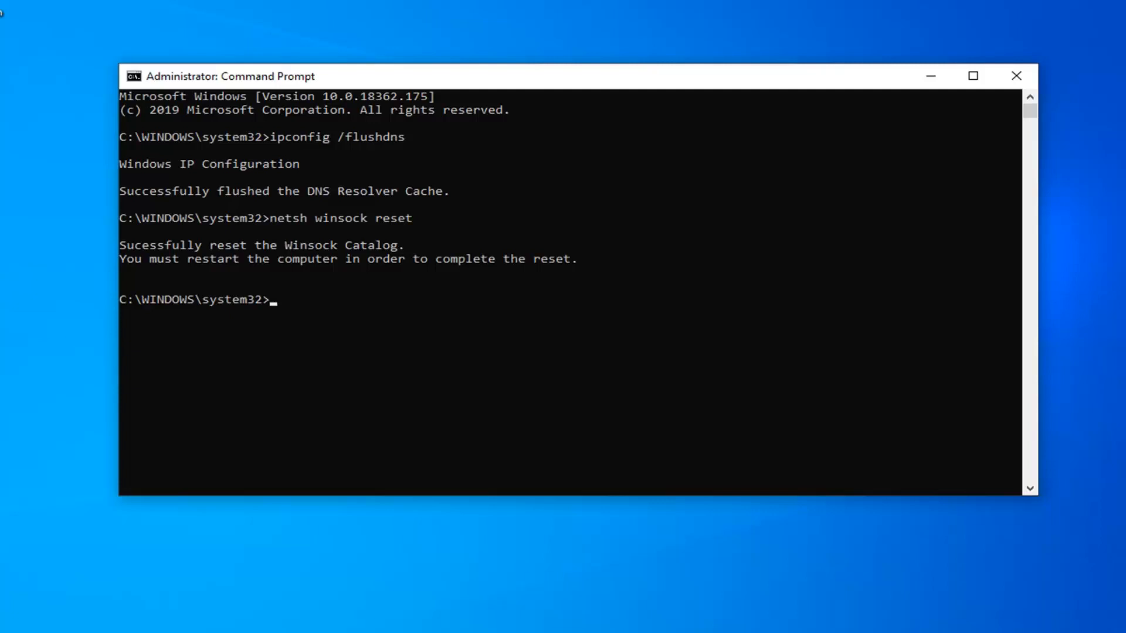
Close Command Prompt and search Start for 'control panel' to bring up Control Panel.
click(1016, 76)
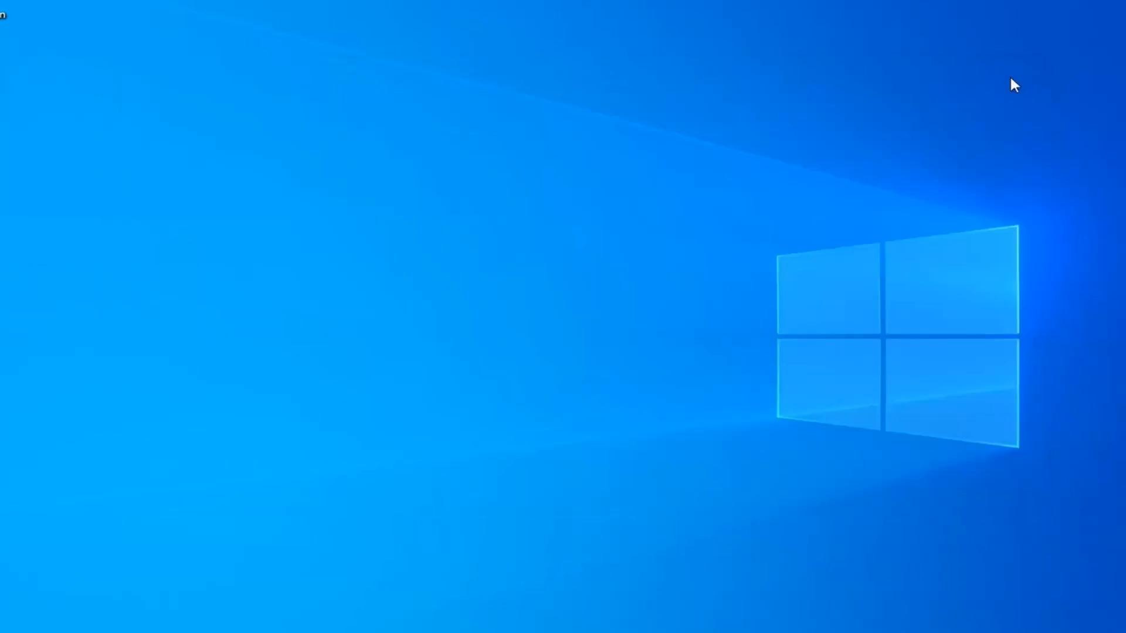
click(11, 619)
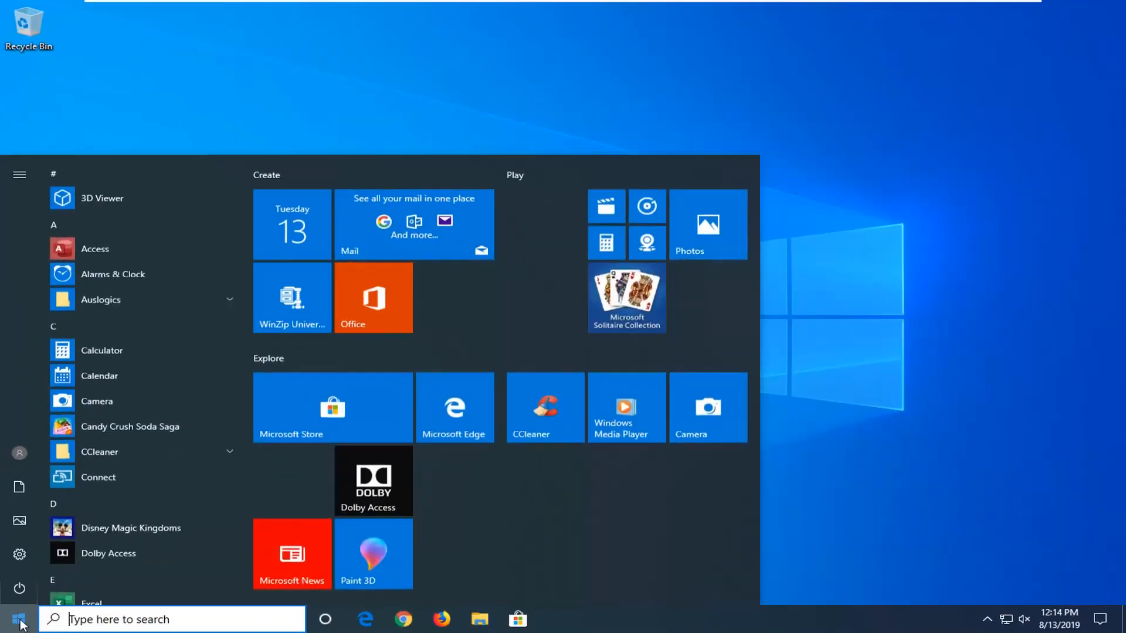
text(contr)
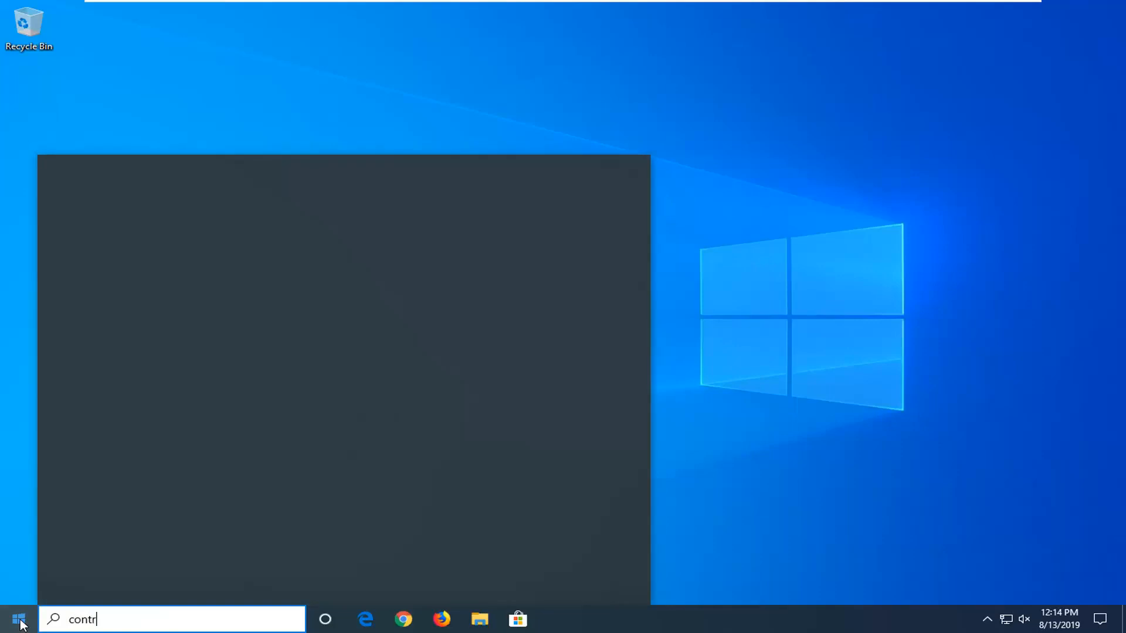
text(ol panel)
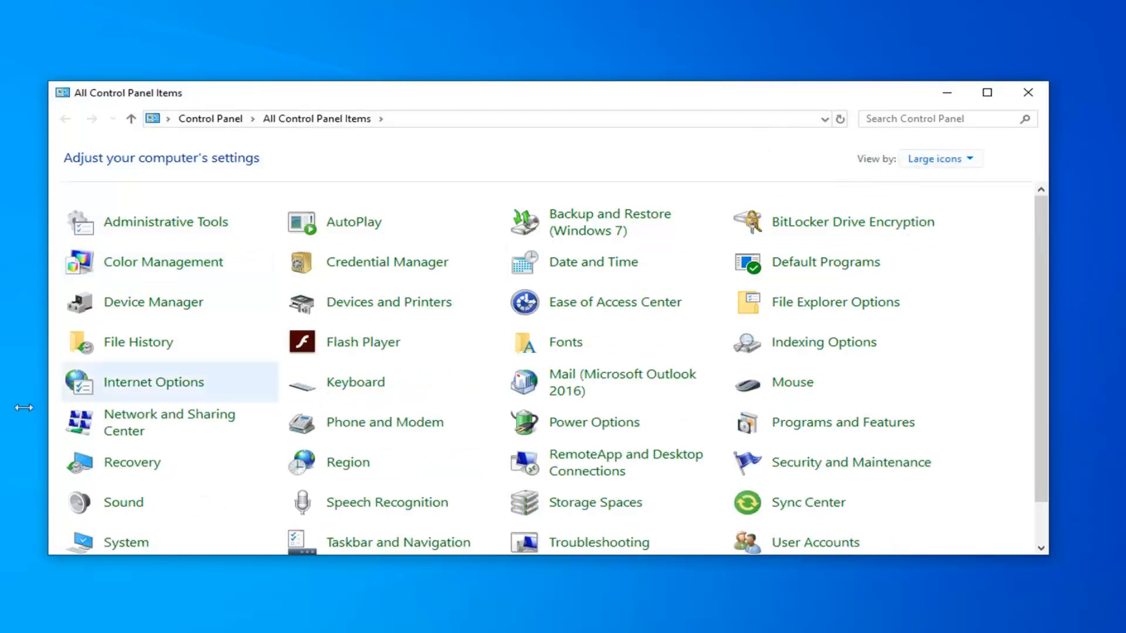
mouse_move(118, 430)
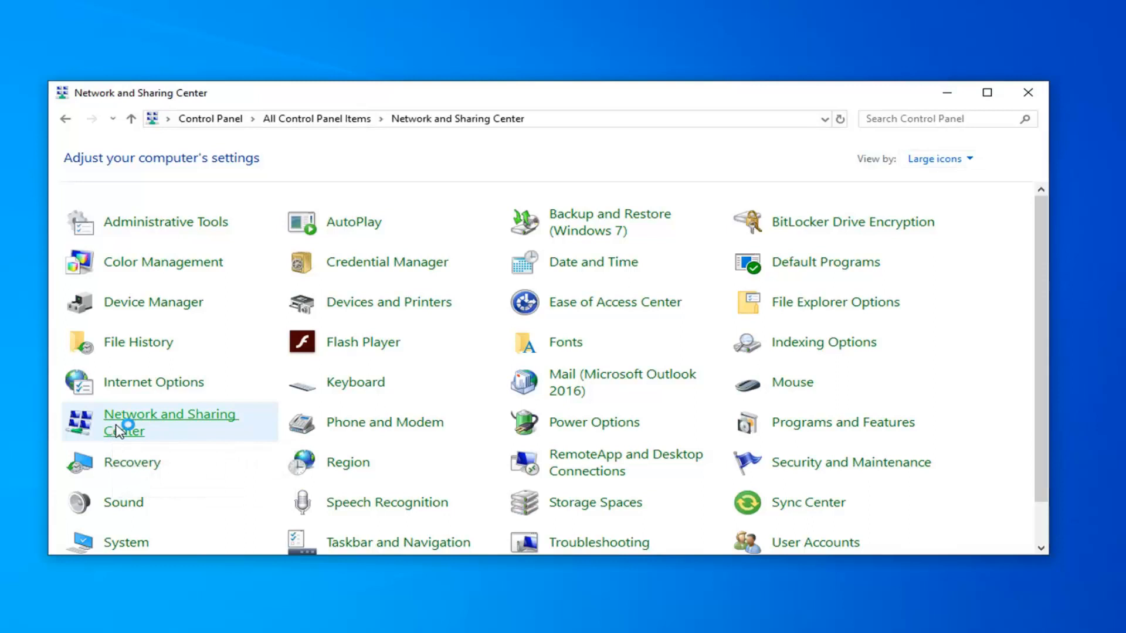
Show the Ethernet0 connection status from the Network and Sharing Center.
click(170, 422)
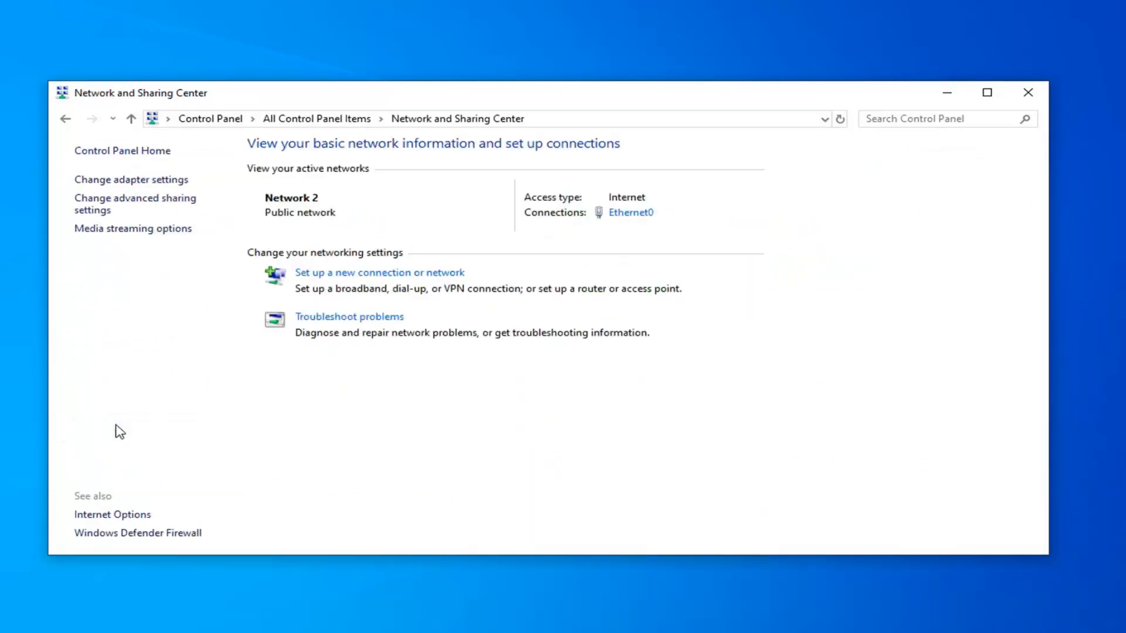
mouse_move(627, 194)
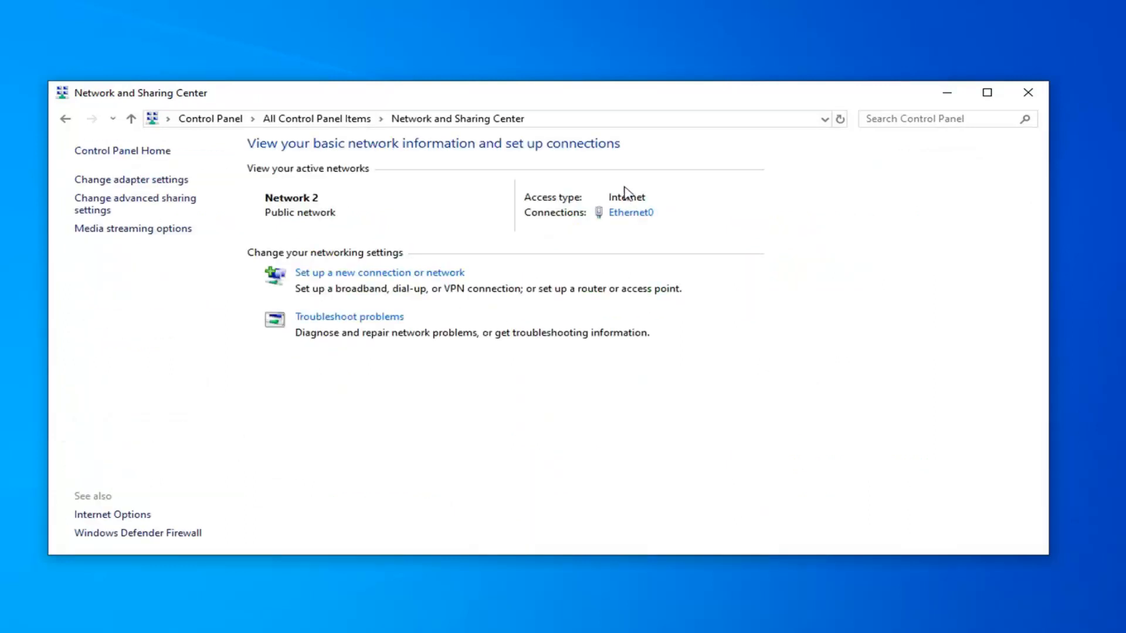
mouse_move(625, 215)
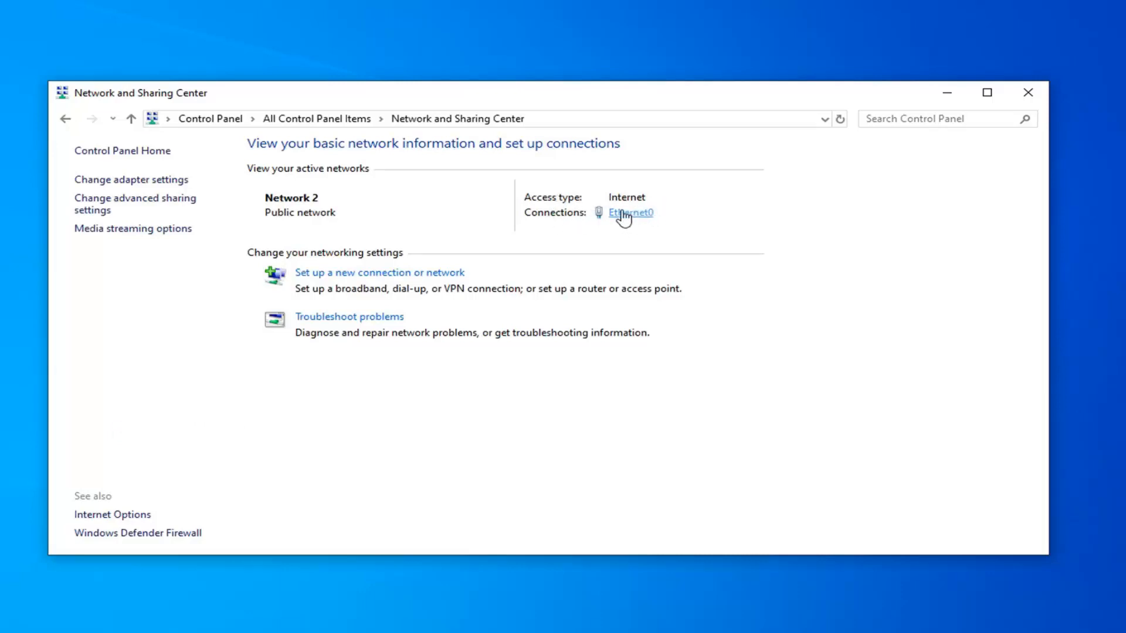
mouse_move(631, 217)
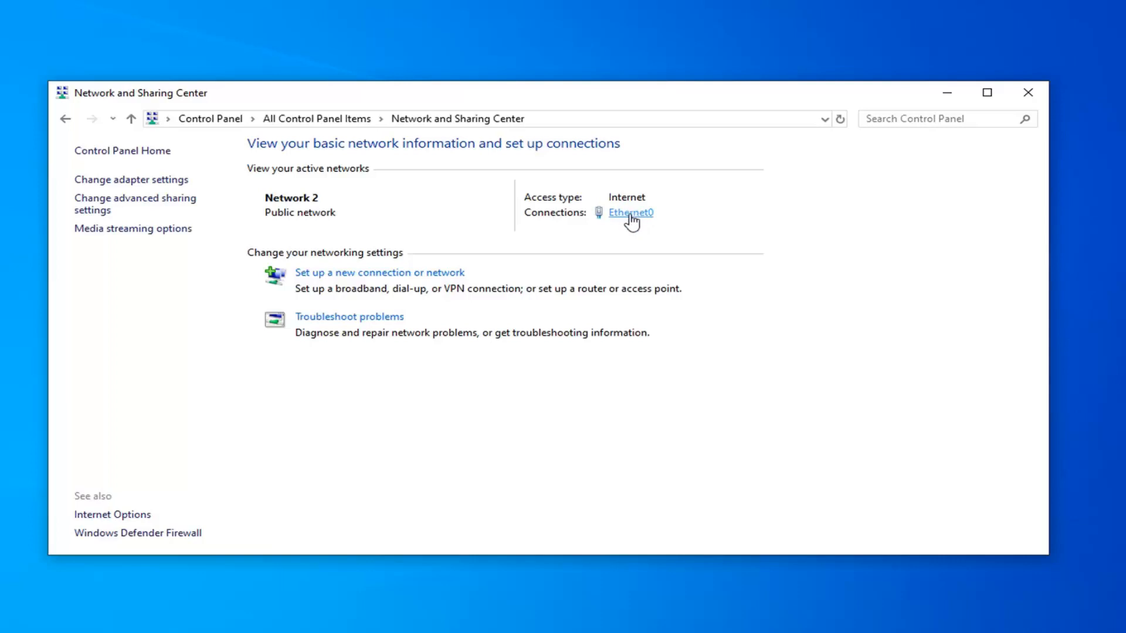
click(630, 213)
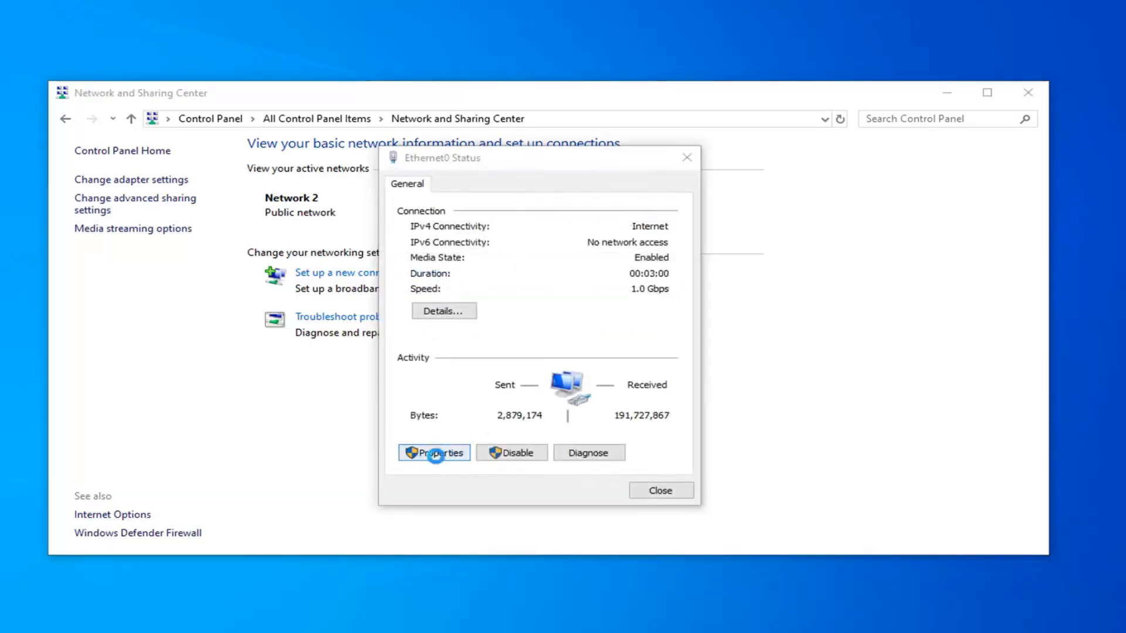
Confirm IPv4 obtains IP address and DNS server automatically, then close Ethernet0 properties.
click(434, 452)
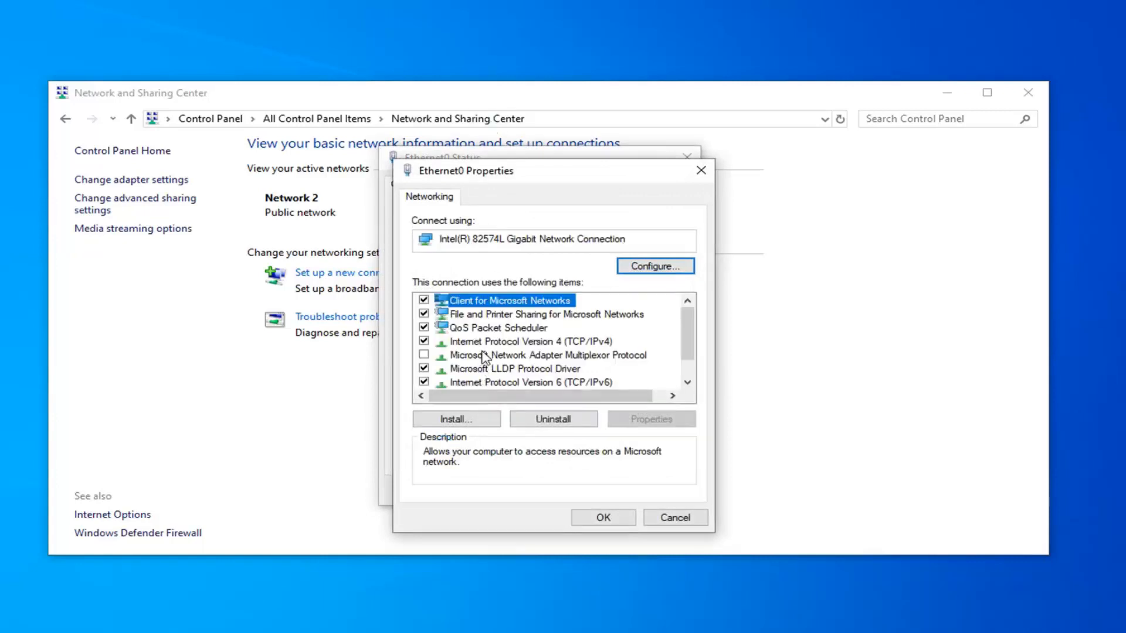
click(528, 341)
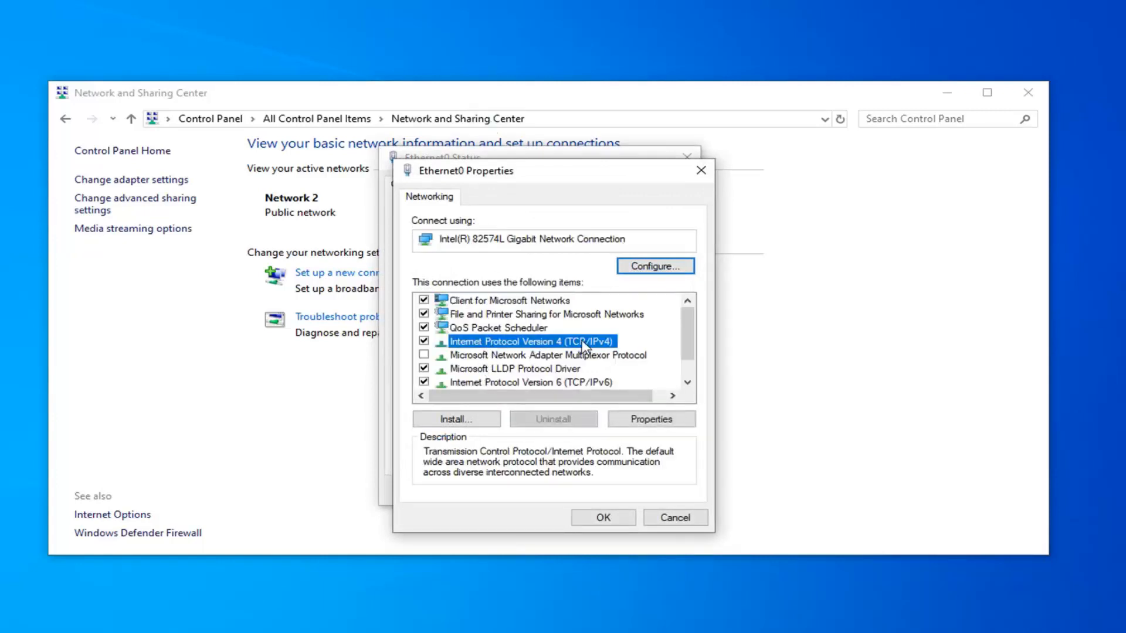
mouse_move(589, 423)
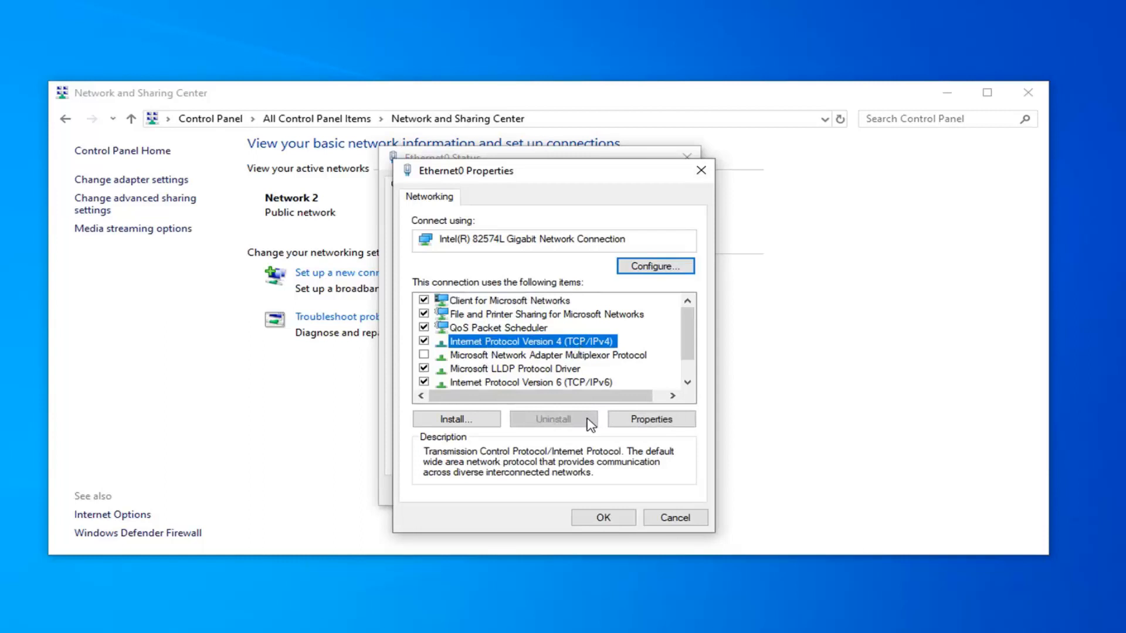
mouse_move(528, 355)
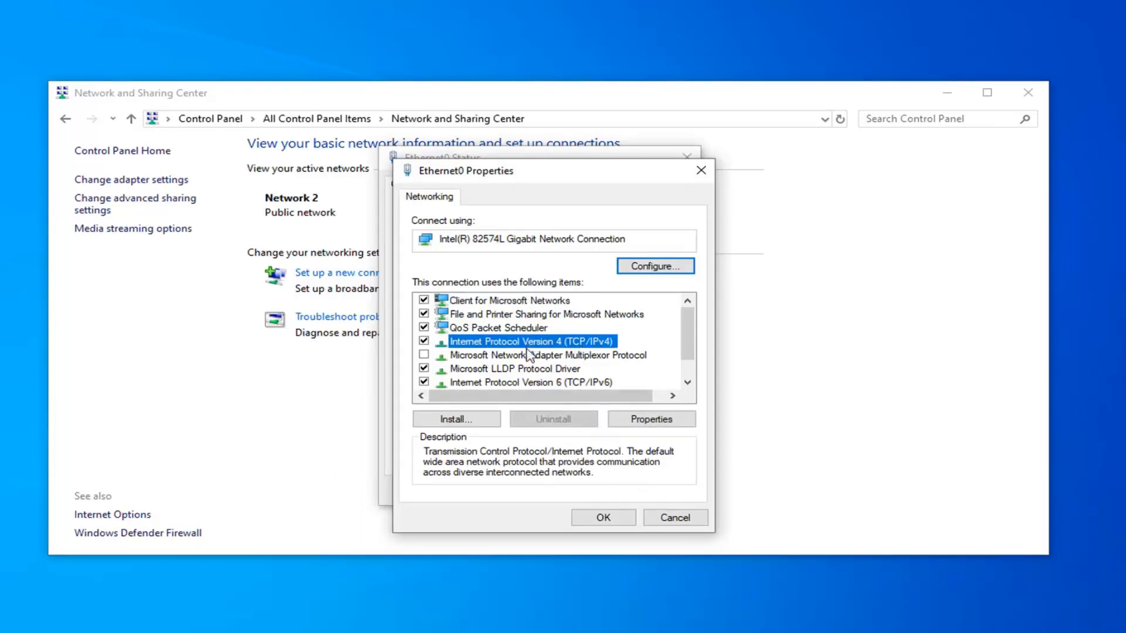
click(649, 419)
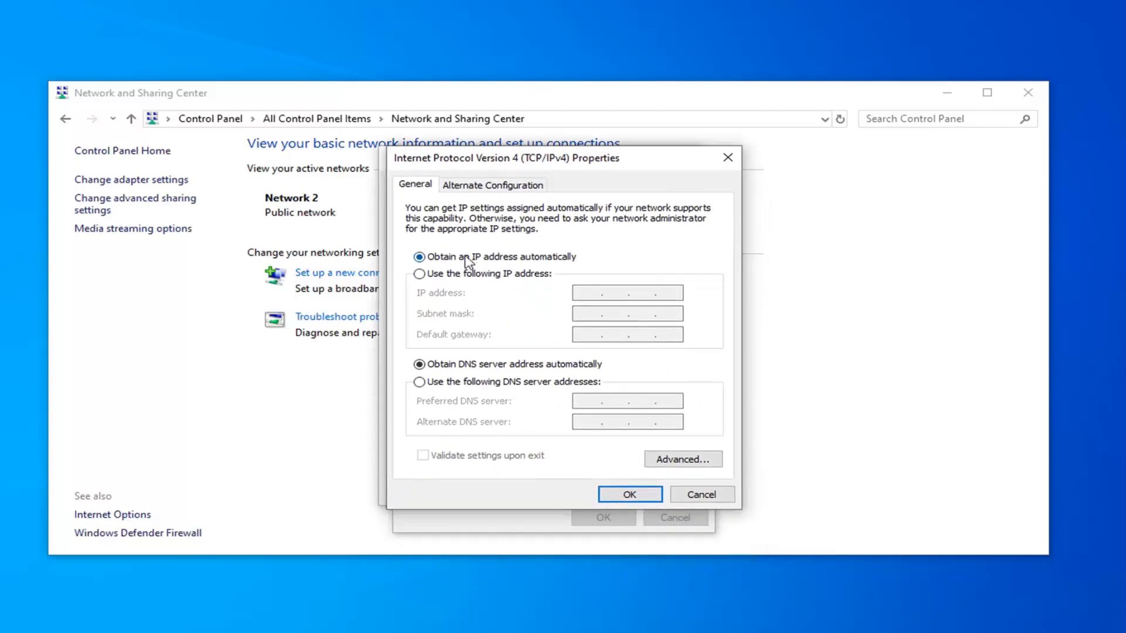
mouse_move(500, 268)
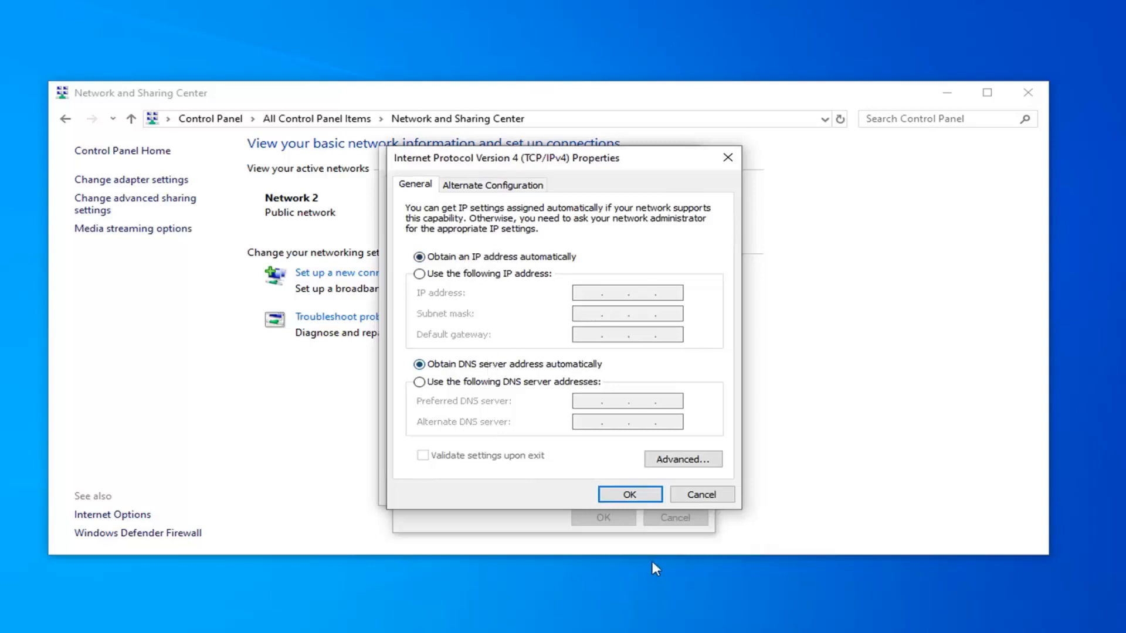
click(629, 494)
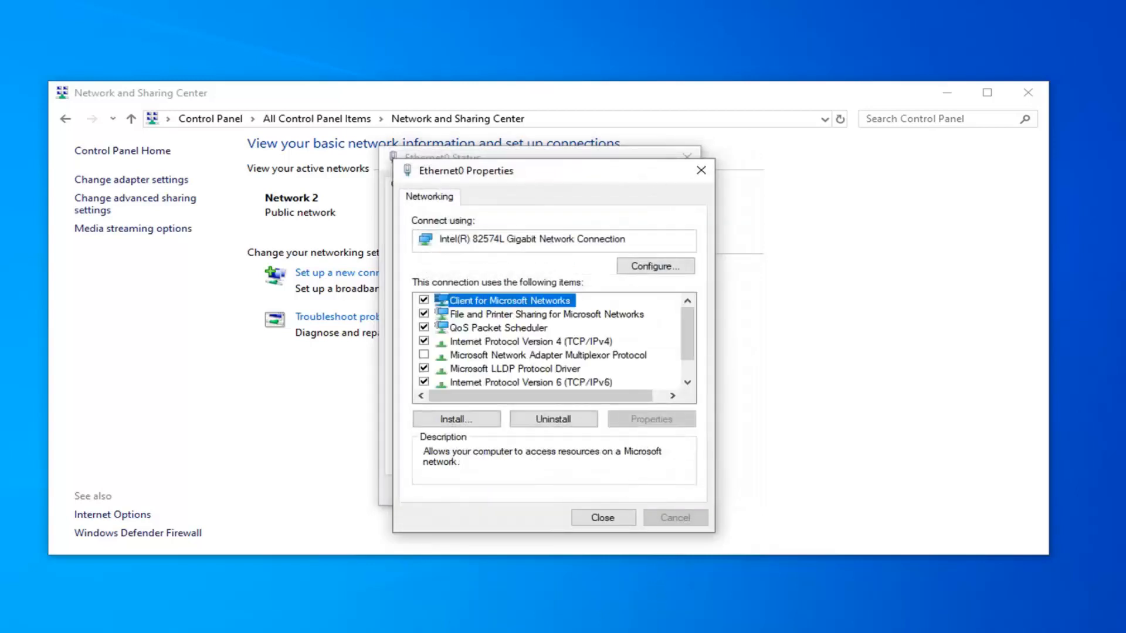
mouse_move(521, 322)
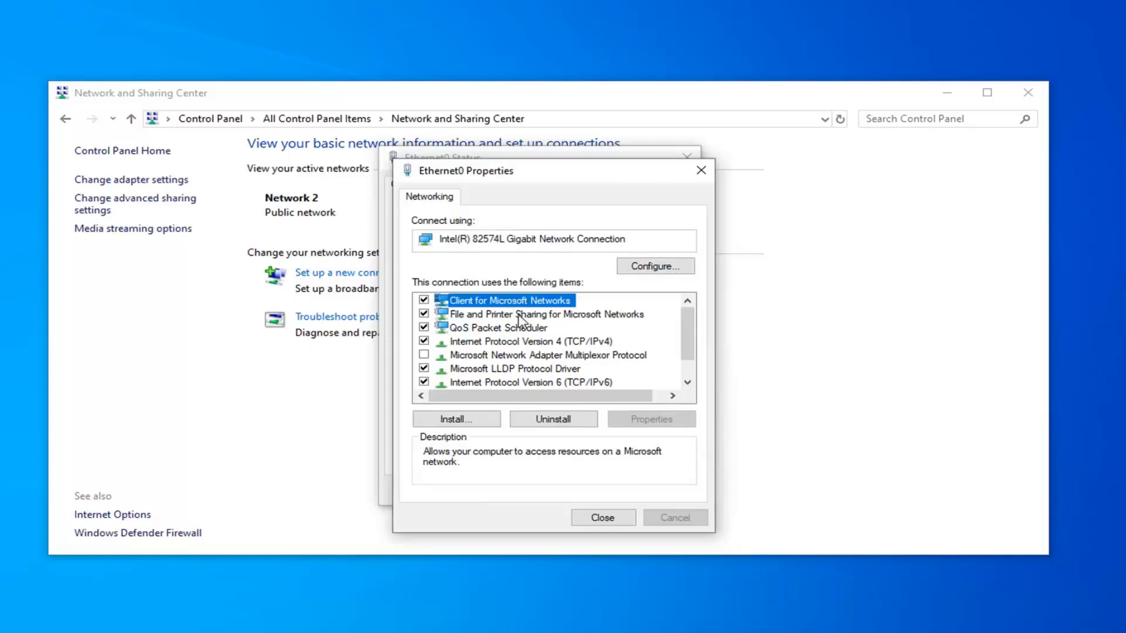
mouse_move(638, 362)
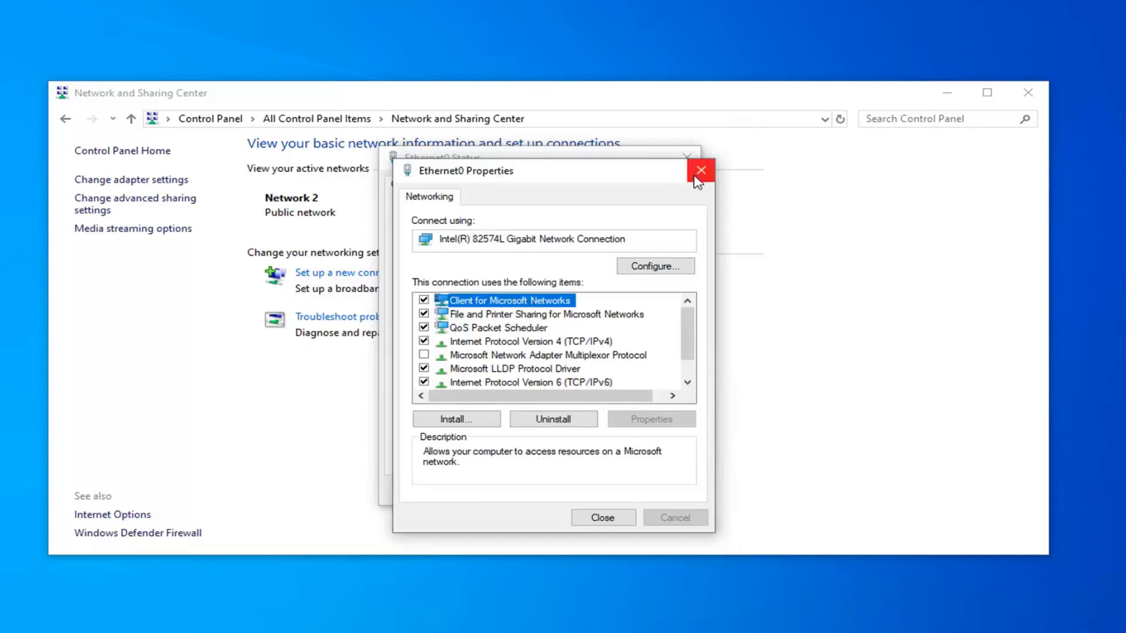
click(701, 170)
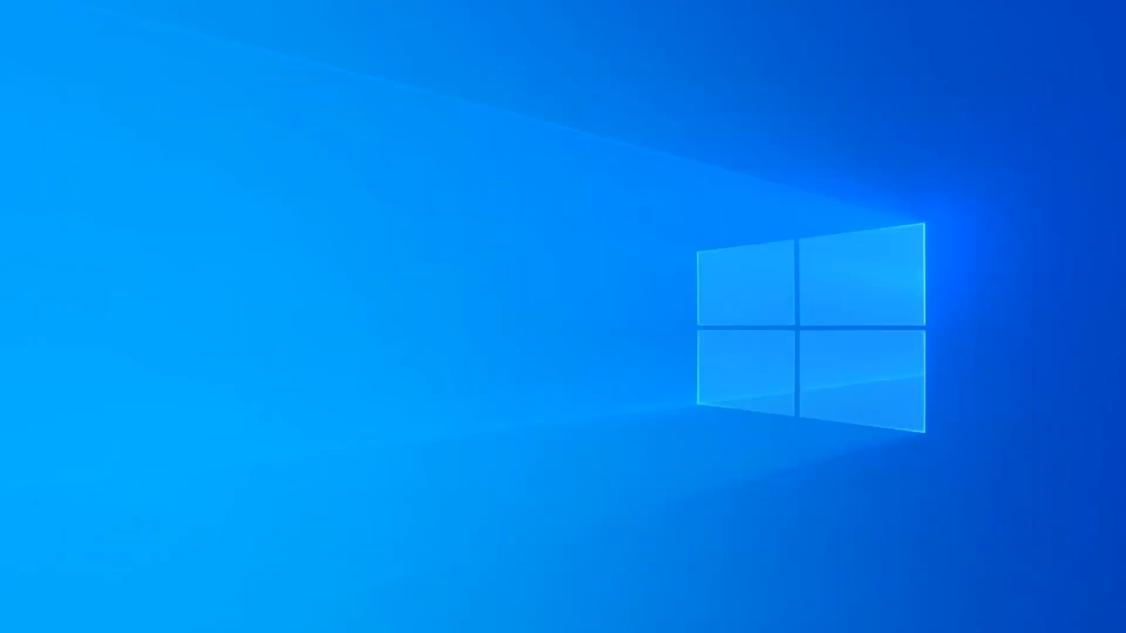
Search Start for 'troubleshoot settings' and expand the Internet Connections troubleshooter entry.
click(15, 619)
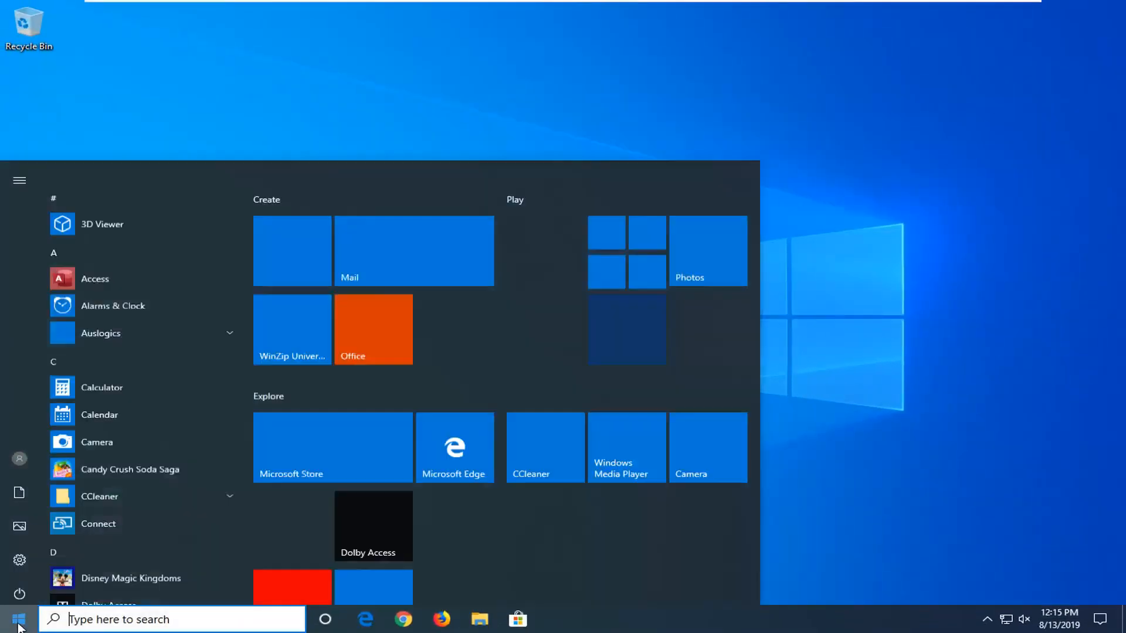
text(t)
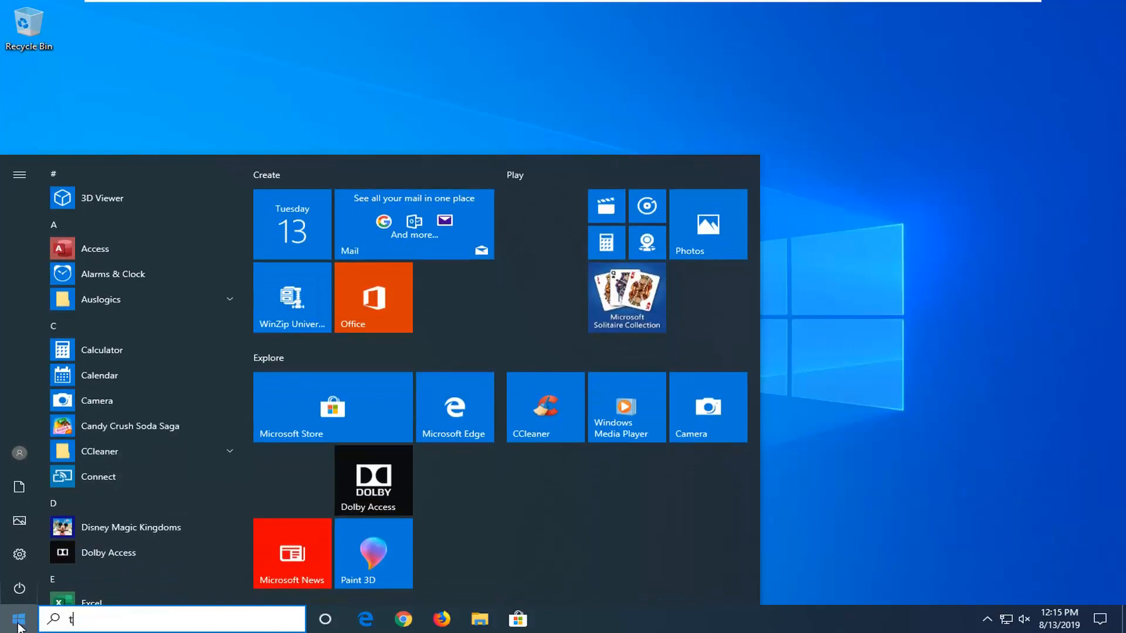
text(roubleshoot settings)
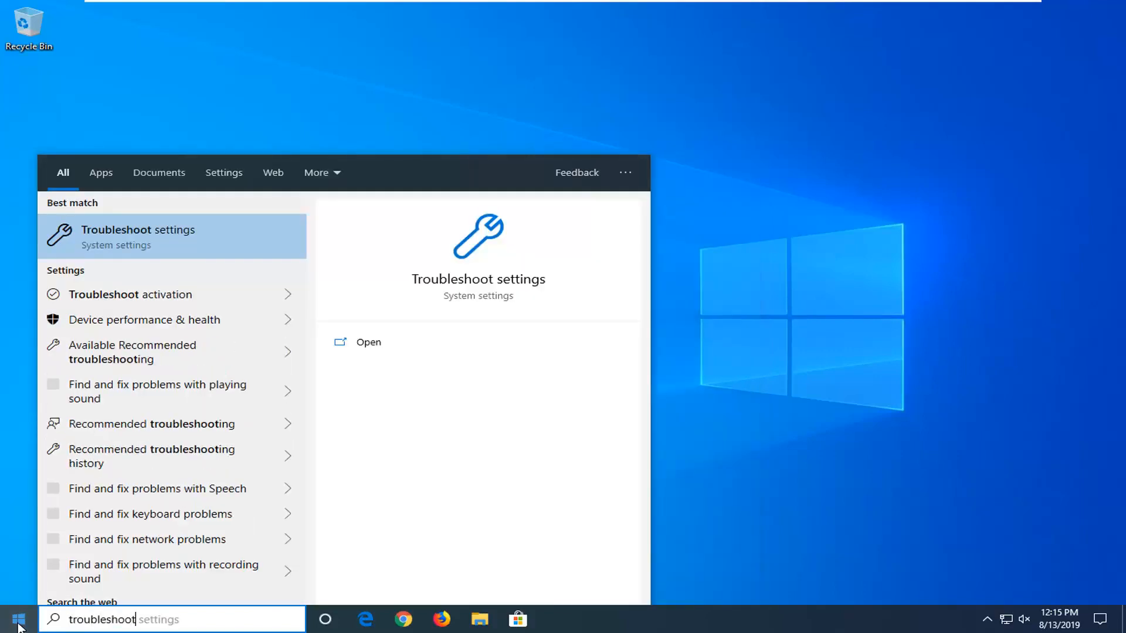
mouse_move(167, 237)
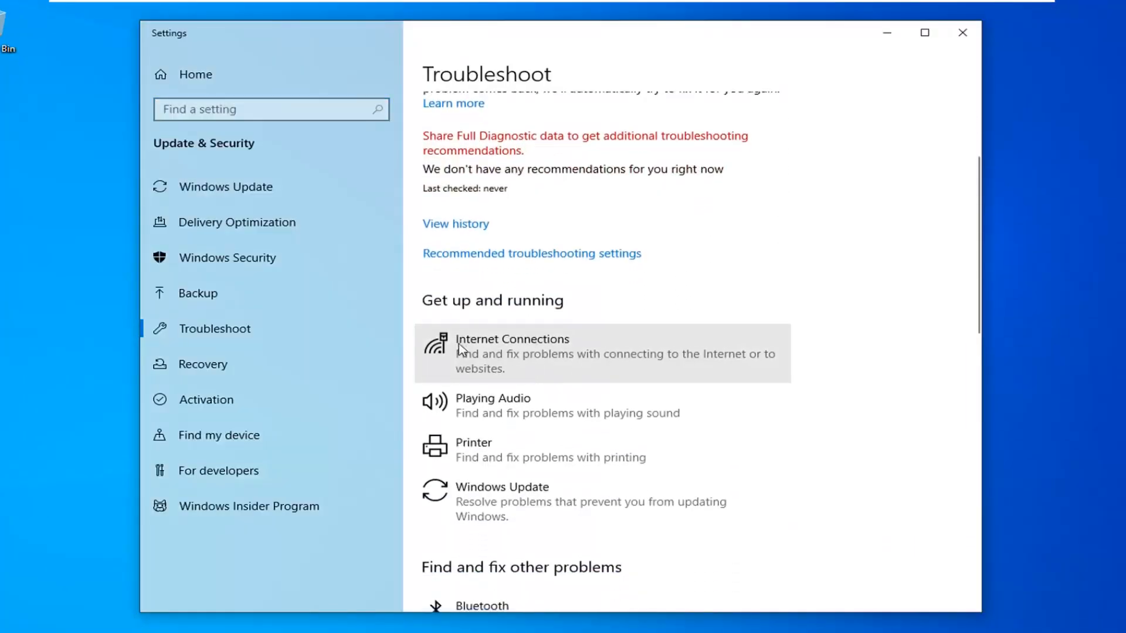
click(513, 353)
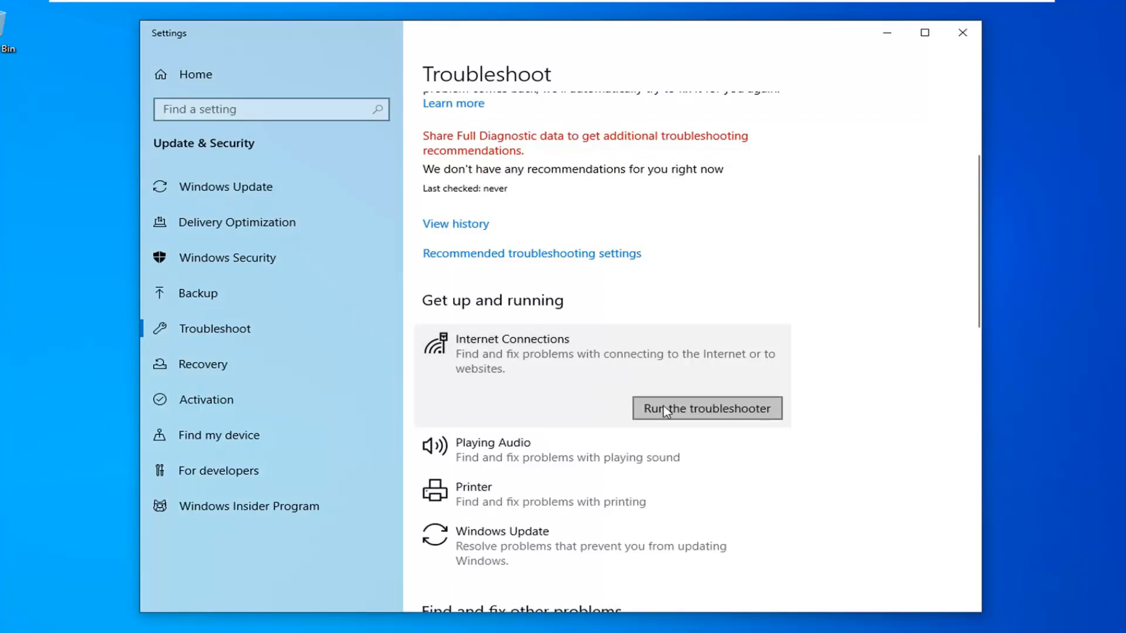
Start the Internet Connections troubleshooter.
click(706, 408)
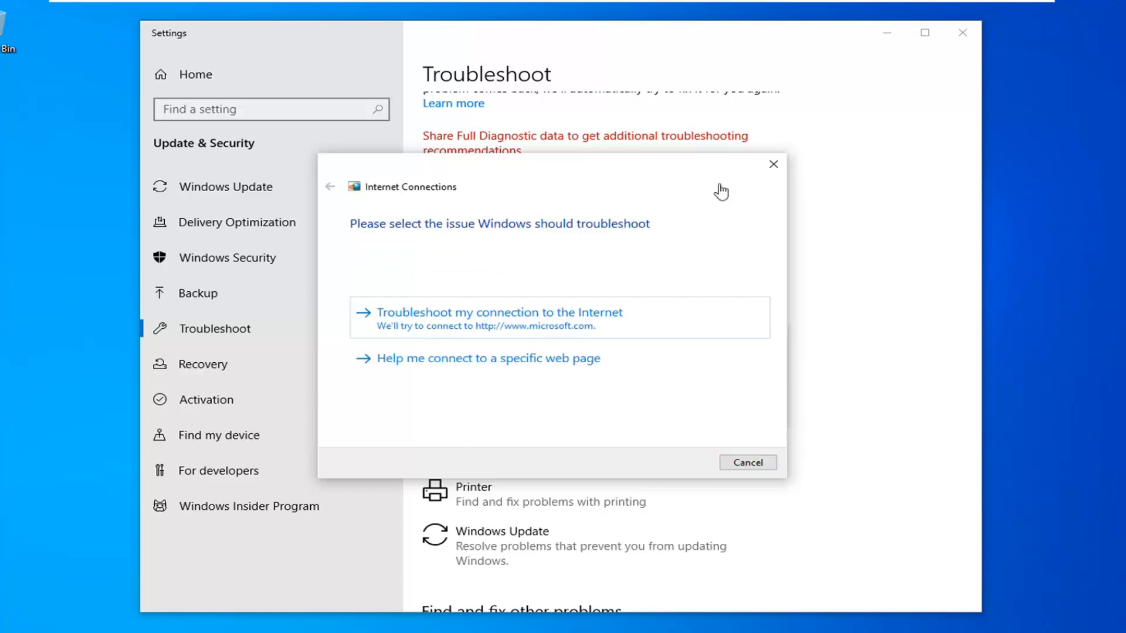
mouse_move(456, 372)
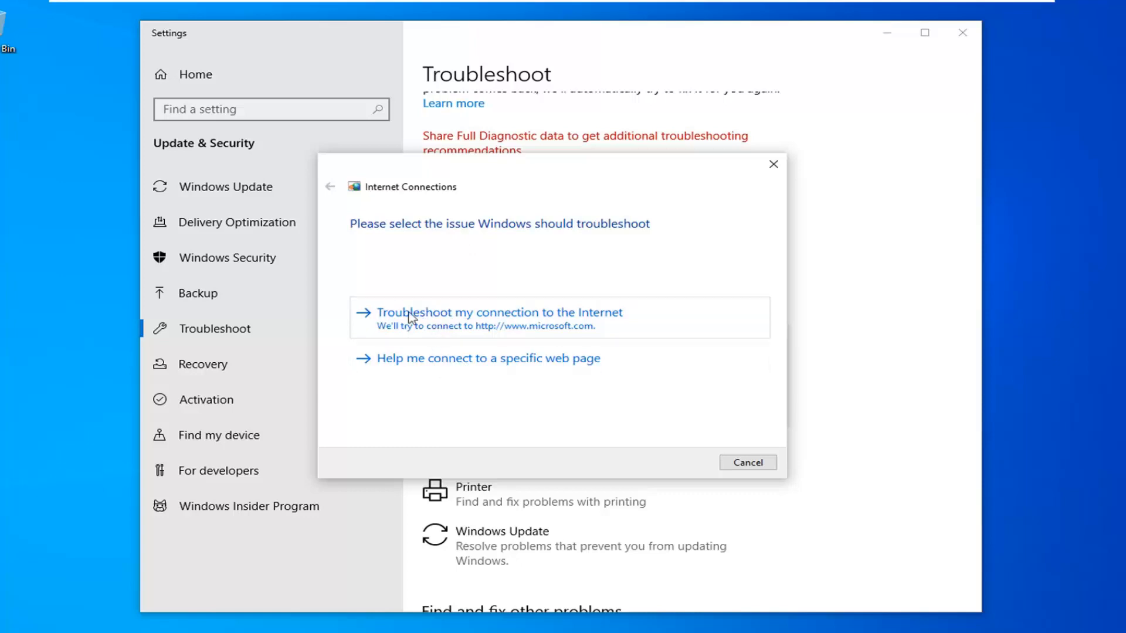
Troubleshoot the connection to the Internet, close the finished troubleshooter and Settings.
click(499, 312)
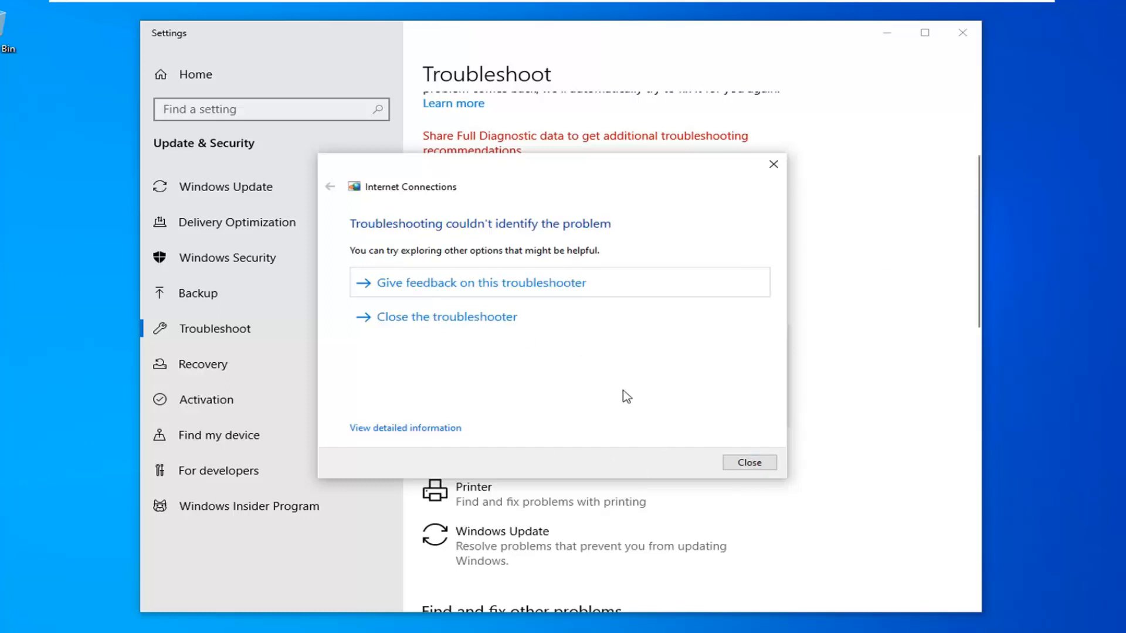
click(750, 463)
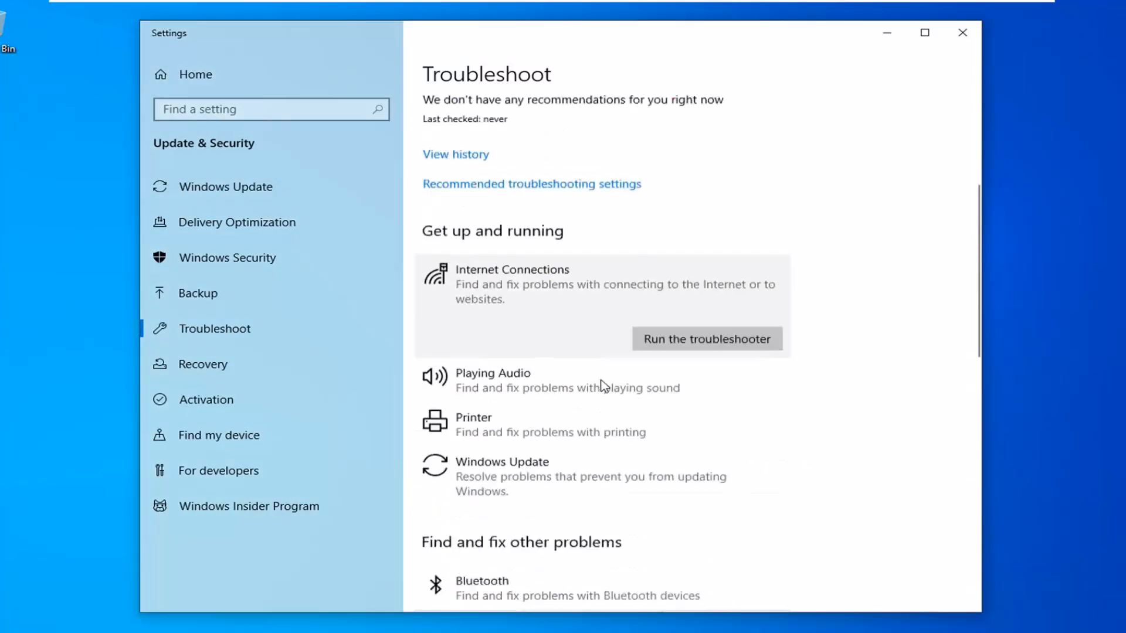
scroll(up, 3)
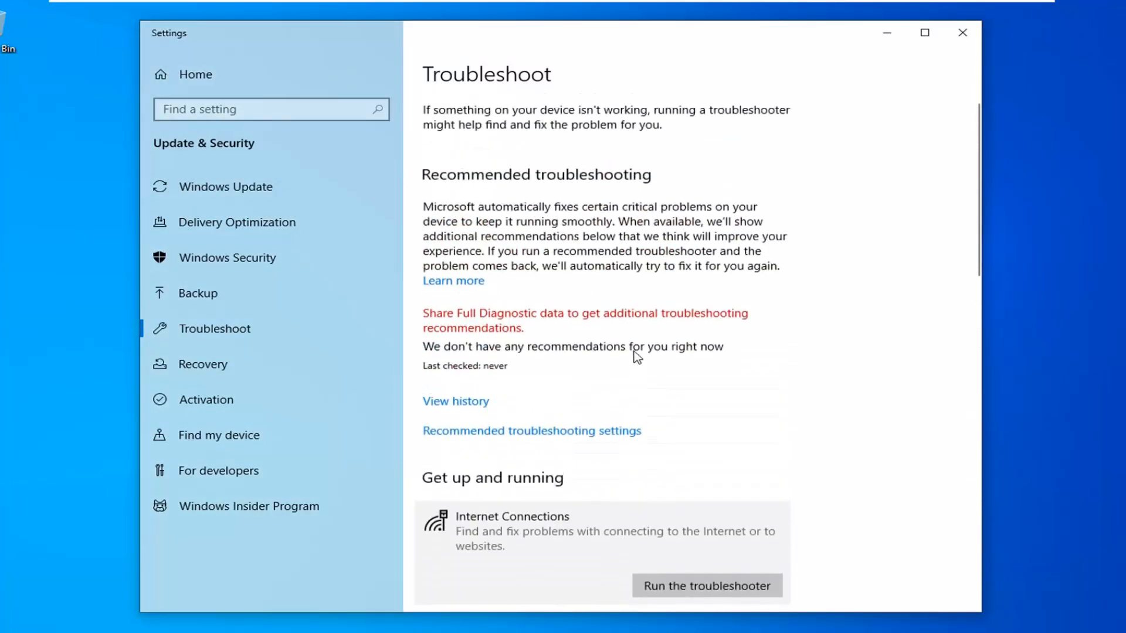
click(962, 33)
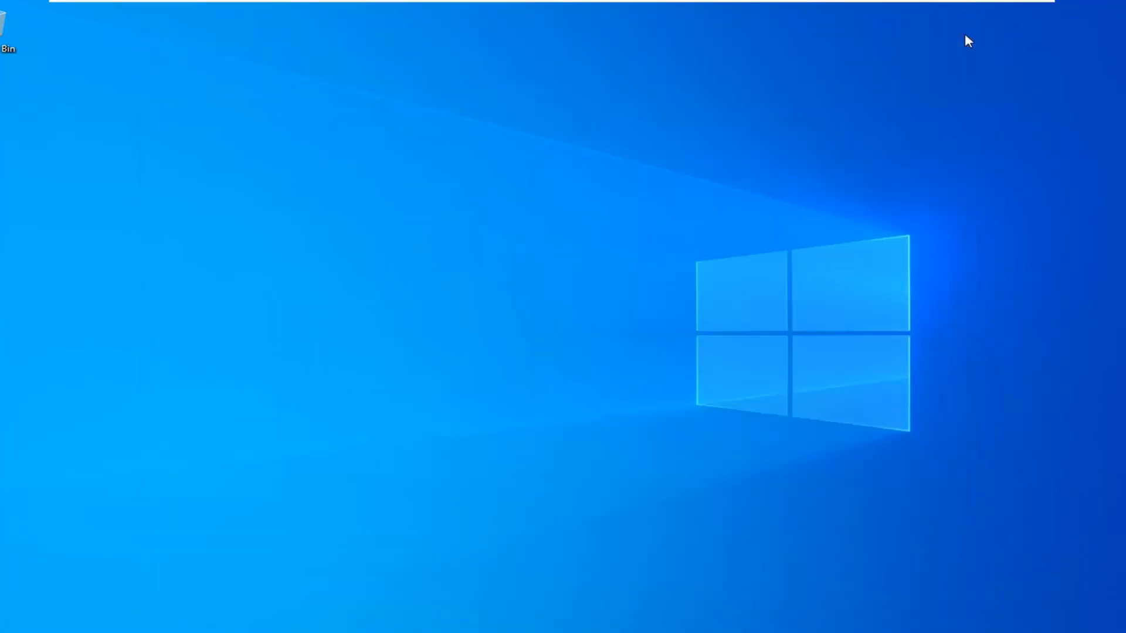